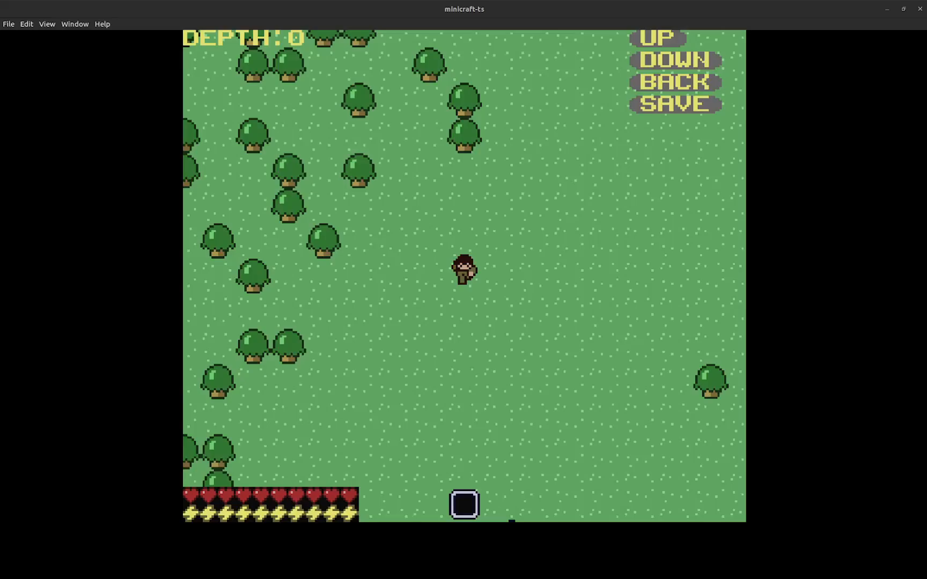
{"action": "mouse_move", "coordinate": [622, 274]}
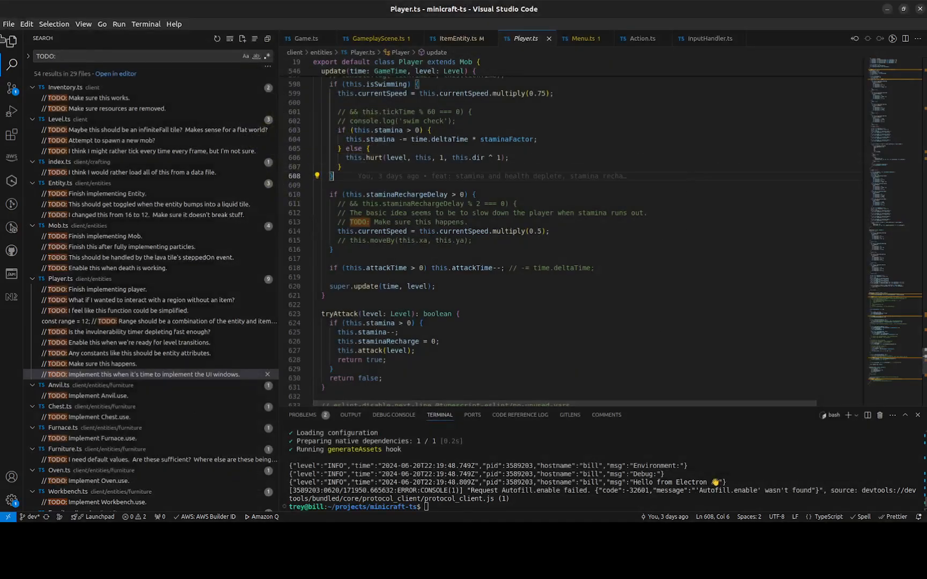
- Launch minicraft-ts from the terminal with 'np' and maximize the game window
{"action": "left_click", "coordinate": [11, 54]}
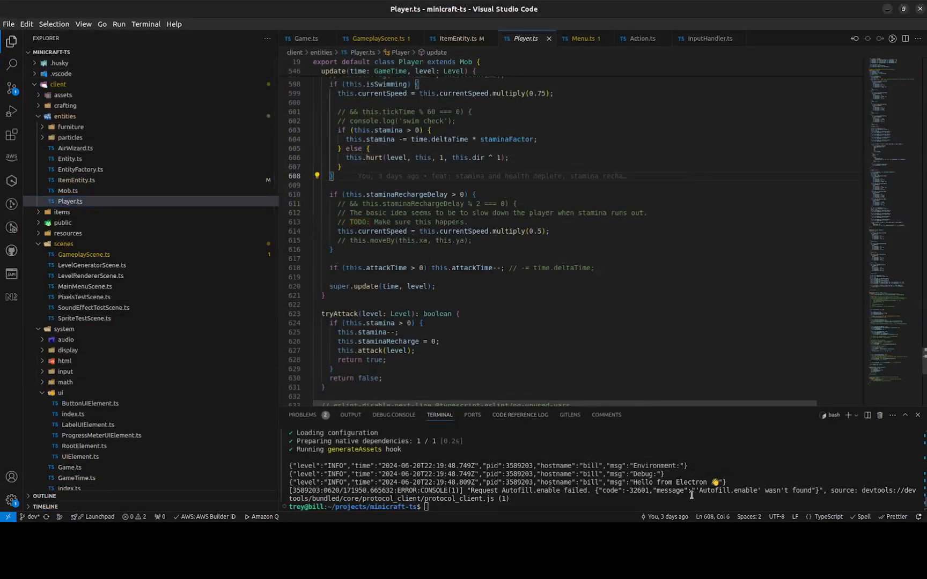
{"action": "type", "text": "np"}
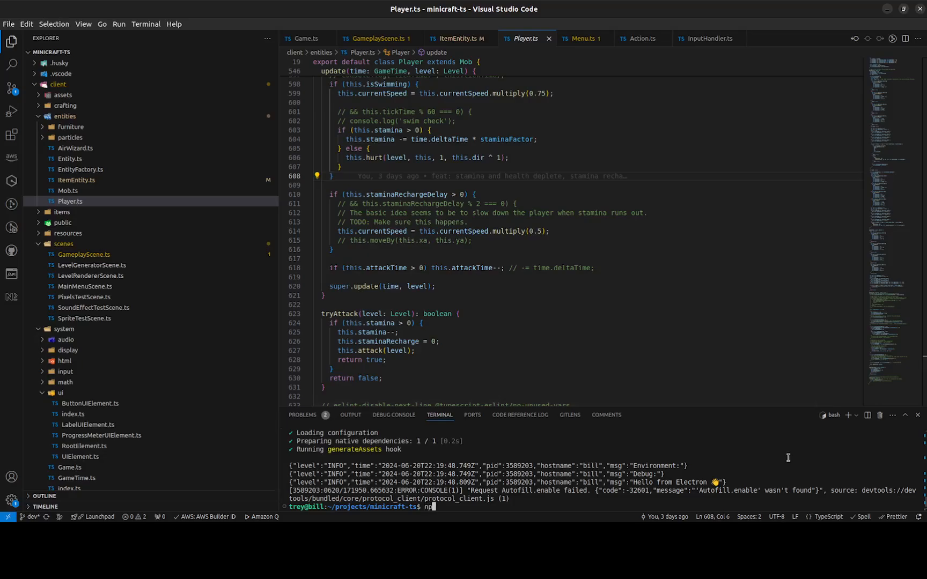
{"action": "key", "text": "Enter"}
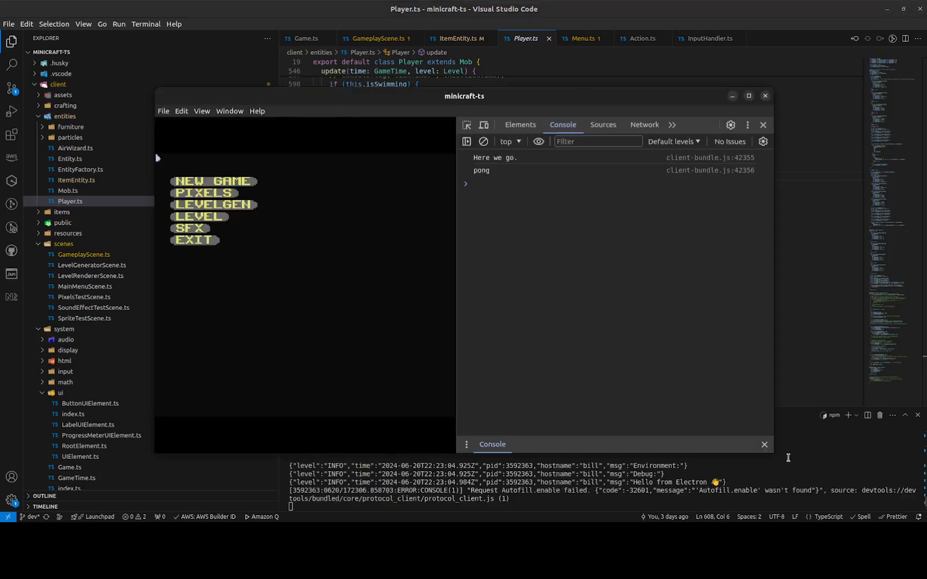
{"action": "left_click", "coordinate": [749, 95]}
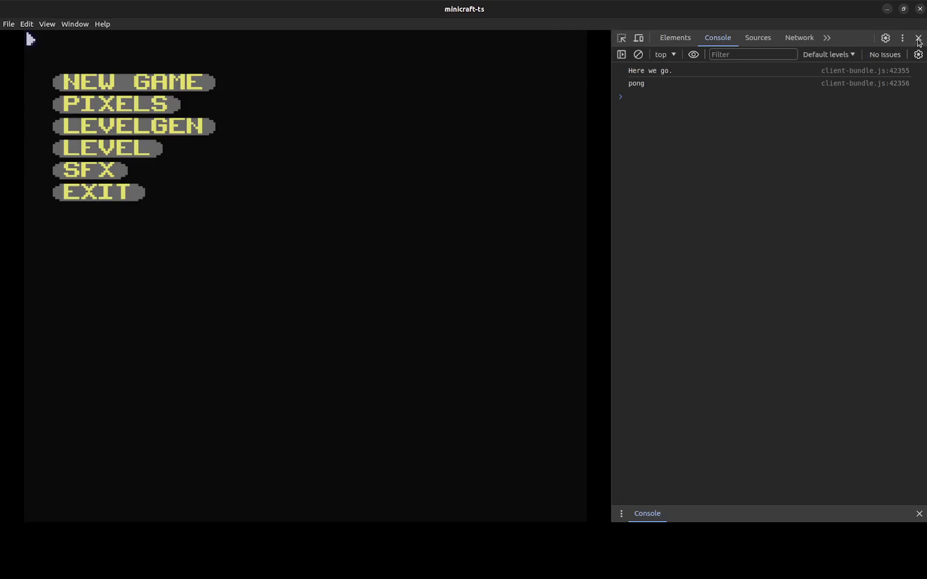
- Close the developer console and start a NEW GAME from the main menu
{"action": "left_click", "coordinate": [917, 37]}
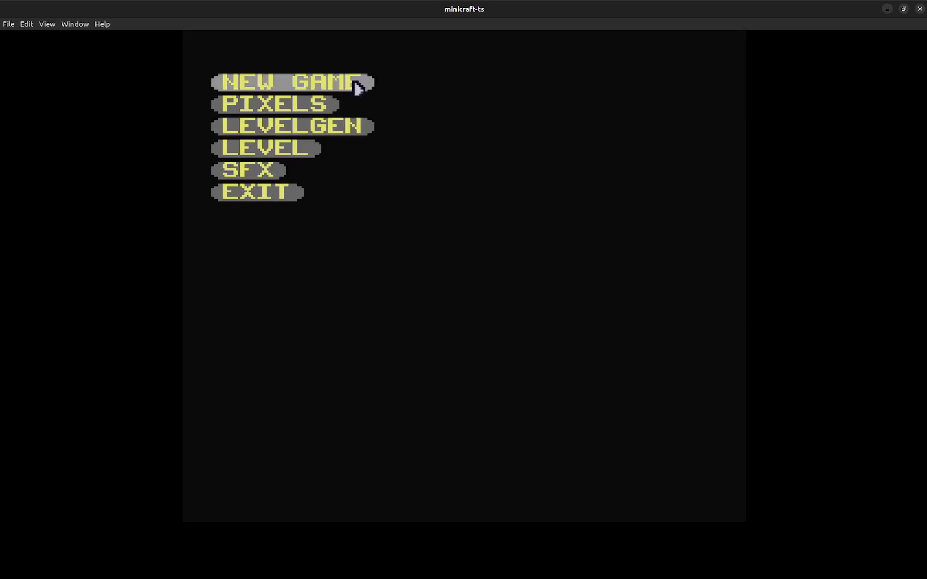
{"action": "mouse_move", "coordinate": [336, 191]}
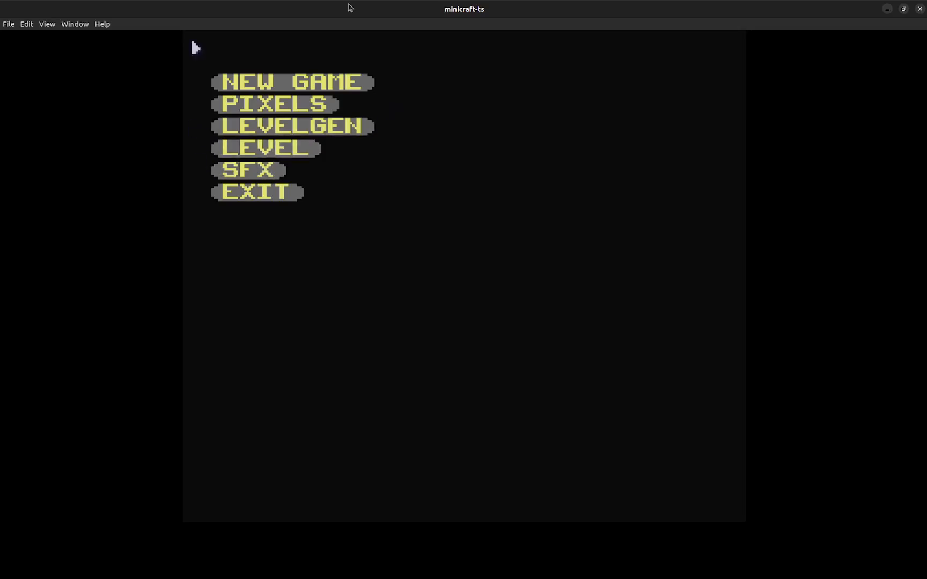
{"action": "mouse_move", "coordinate": [259, 96]}
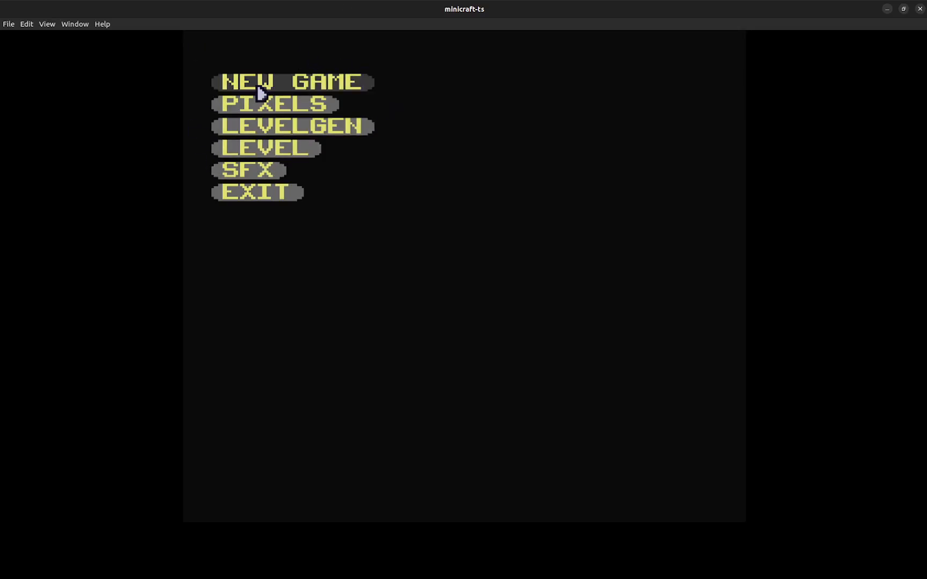
{"action": "left_click", "coordinate": [291, 81]}
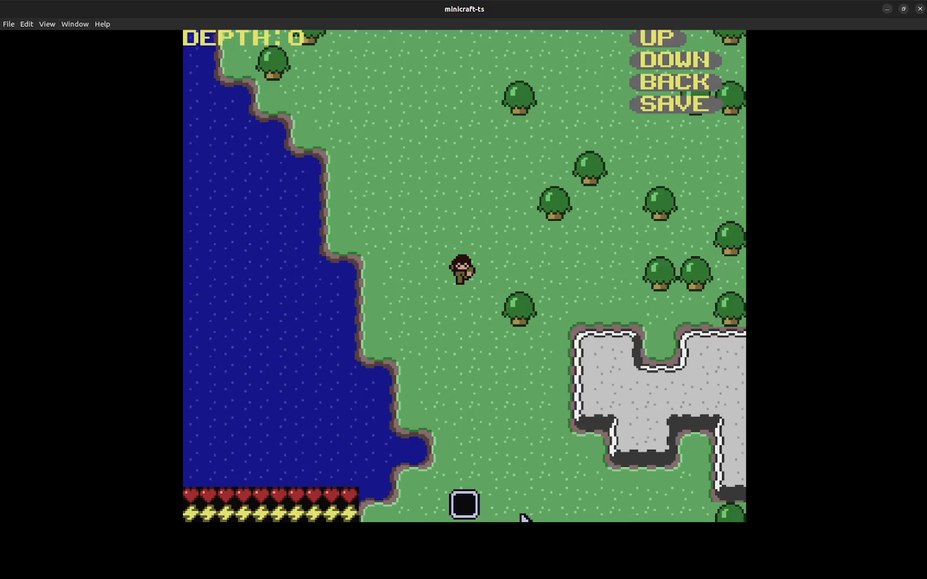
{"action": "mouse_move", "coordinate": [504, 414]}
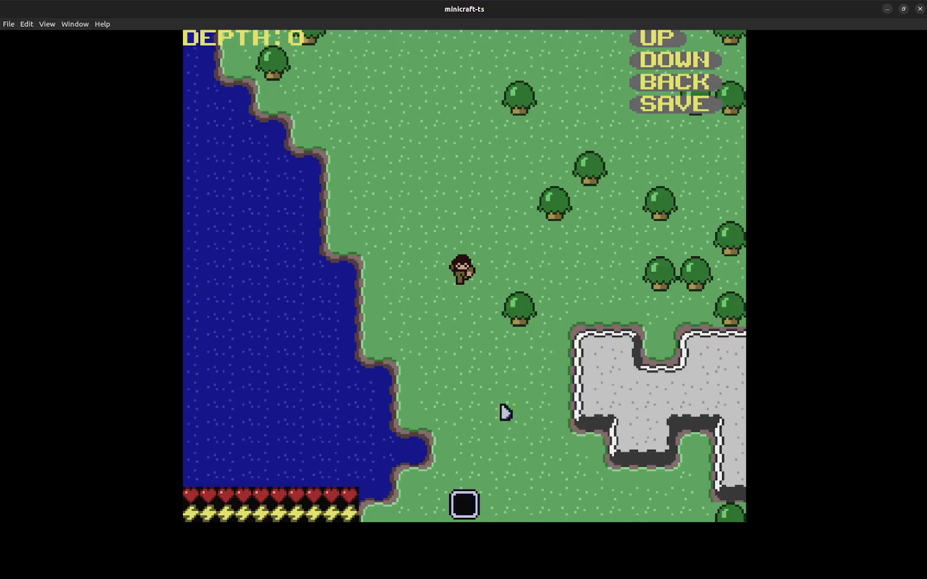
{"action": "mouse_move", "coordinate": [617, 505]}
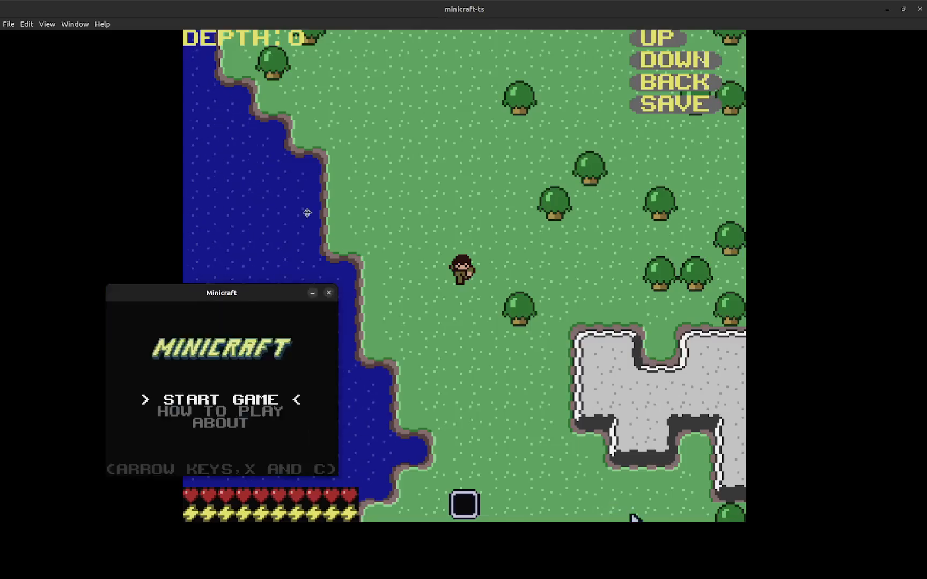
- Move the original Java Minicraft window aside, then refocus the minicraft-ts game
{"action": "left_click_drag", "start_coordinate": [221, 293], "coordinate": [425, 178]}
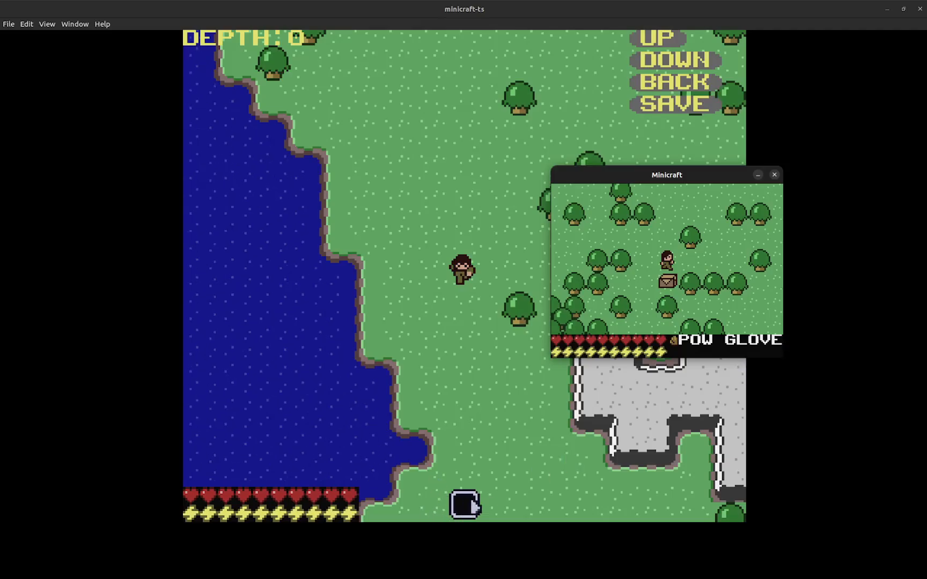
{"action": "mouse_move", "coordinate": [507, 349]}
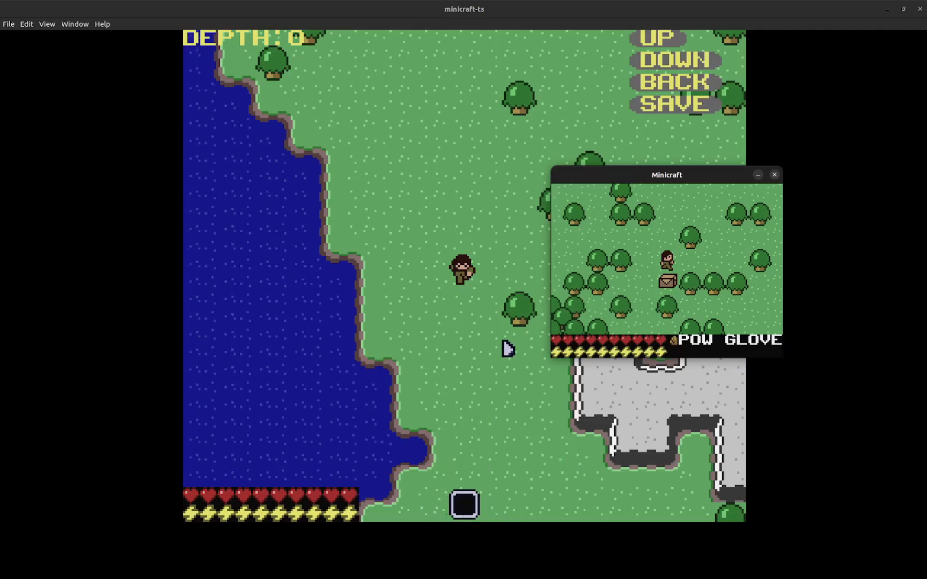
{"action": "left_click", "coordinate": [774, 175]}
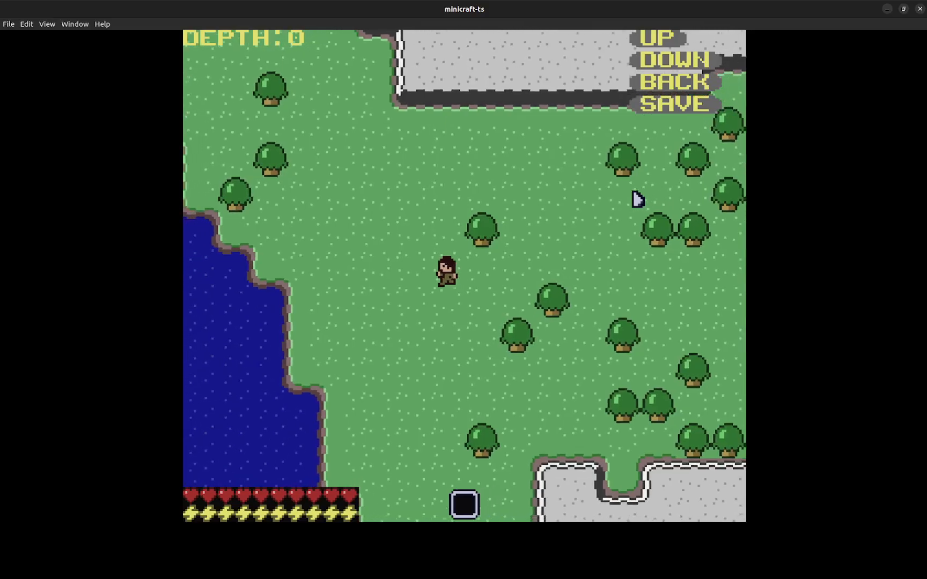
- Walk the player north through the forested overworld with the arrow keys
{"action": "key", "text": "Up"}
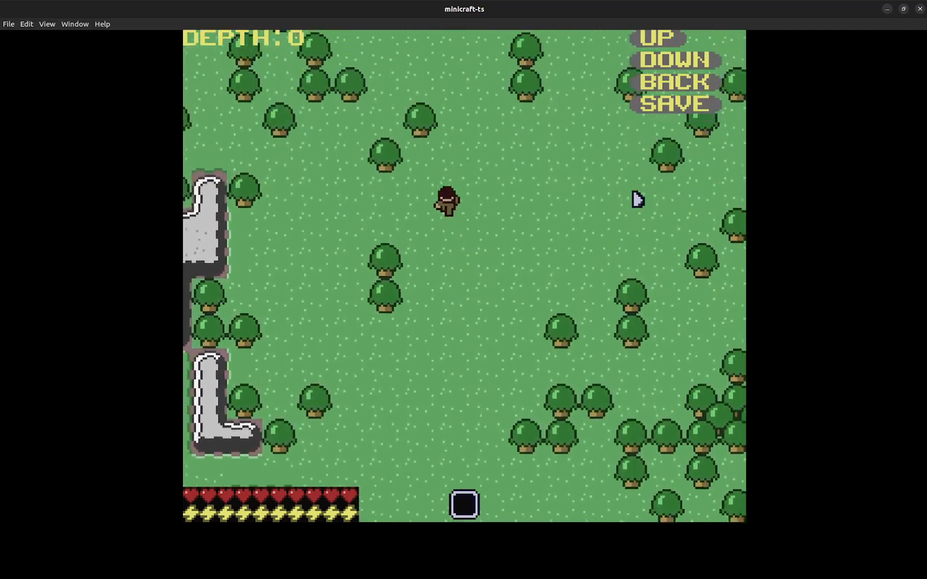
{"action": "key", "text": "Up"}
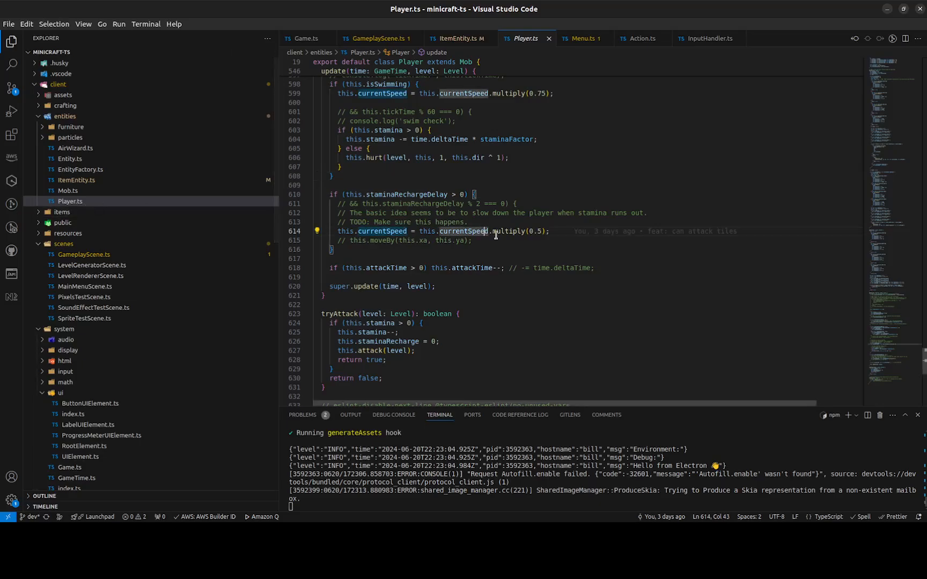
- Return to Player.ts and change the attackTime decrement to time.deltaTime / 32
{"action": "scroll", "scroll_direction": "up", "scroll_amount": 3}
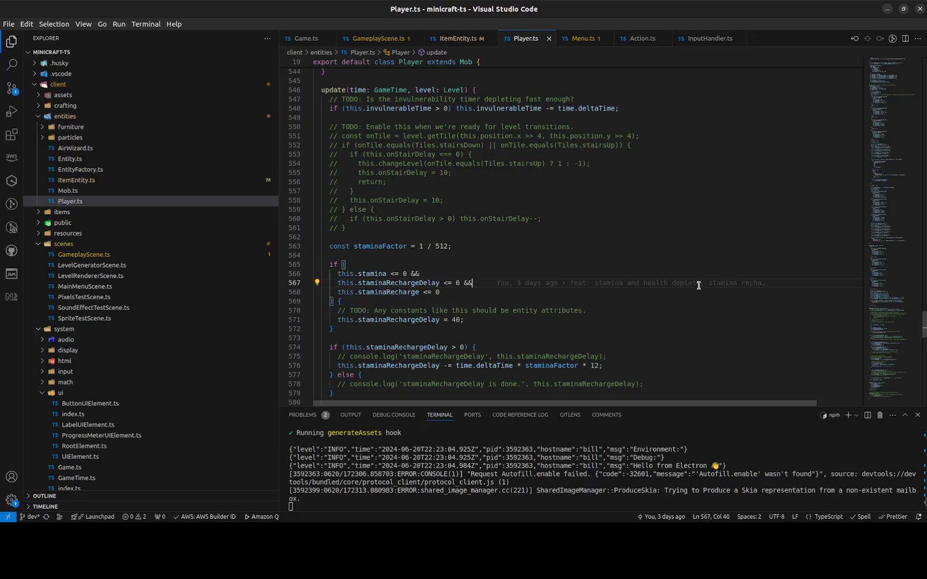
{"action": "mouse_move", "coordinate": [373, 90]}
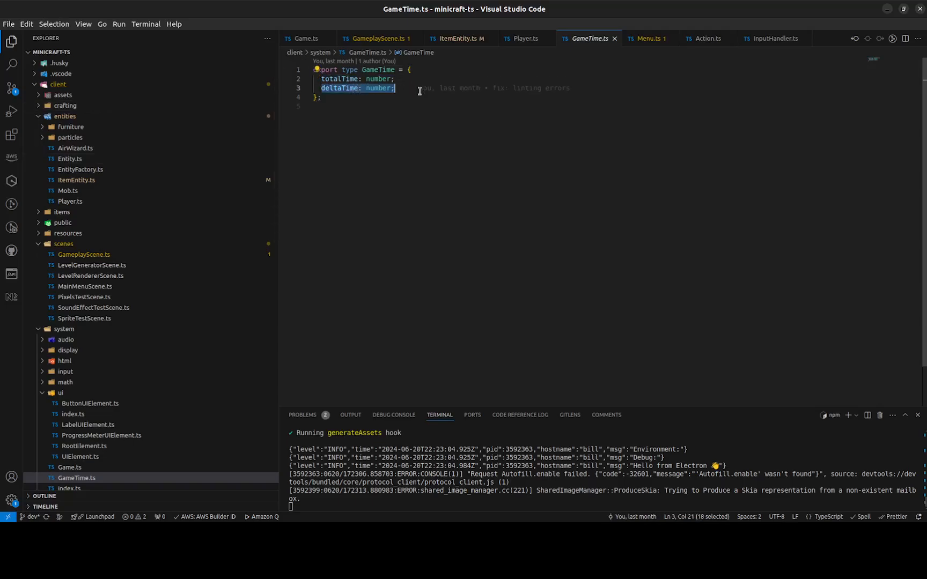
{"action": "left_click", "coordinate": [525, 38]}
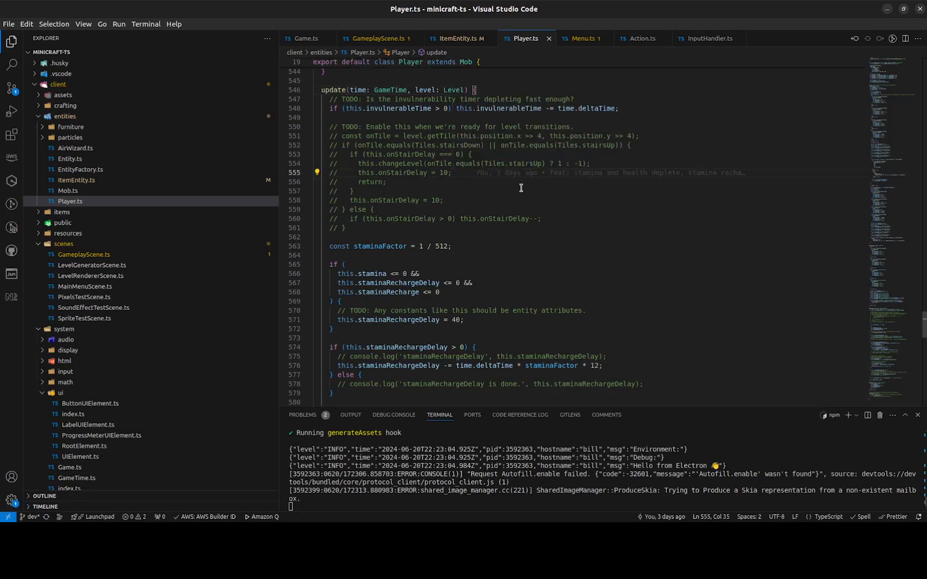
{"action": "scroll", "scroll_direction": "down", "scroll_amount": 3}
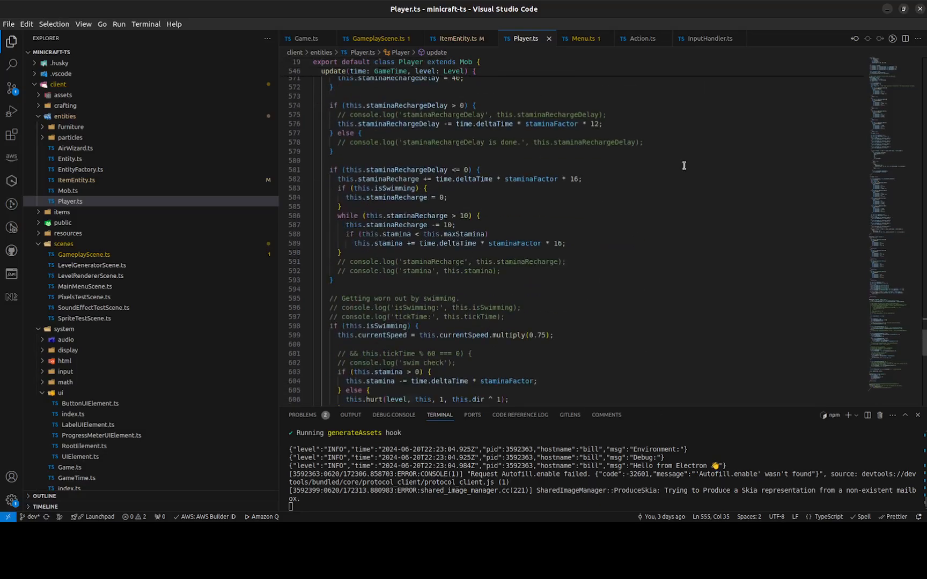
{"action": "scroll", "scroll_direction": "down", "scroll_amount": 3}
{"action": "type", "text": "if (this.attackTime > 0) this.attackTime -= time.deltaTime /;"}
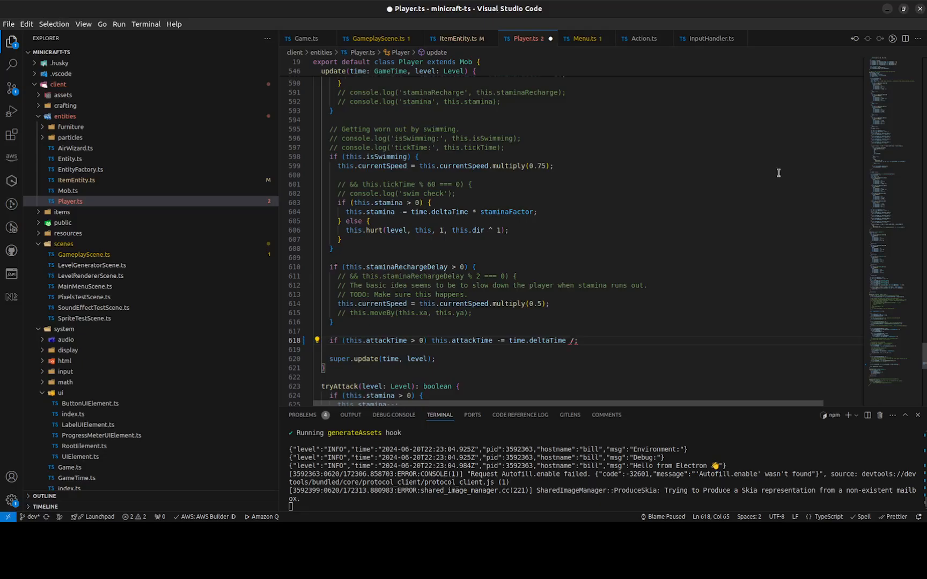
{"action": "type", "text": "32"}
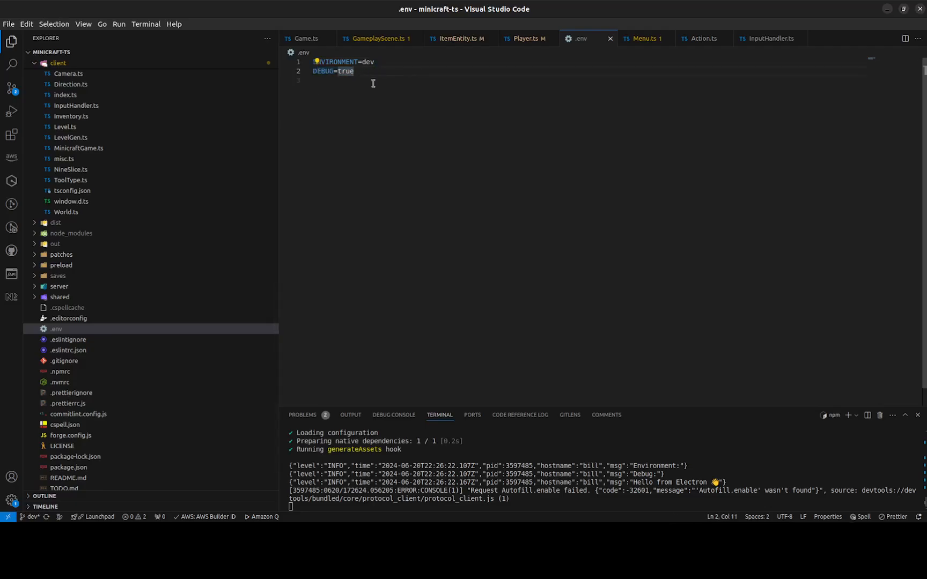
{"action": "mouse_move", "coordinate": [577, 160]}
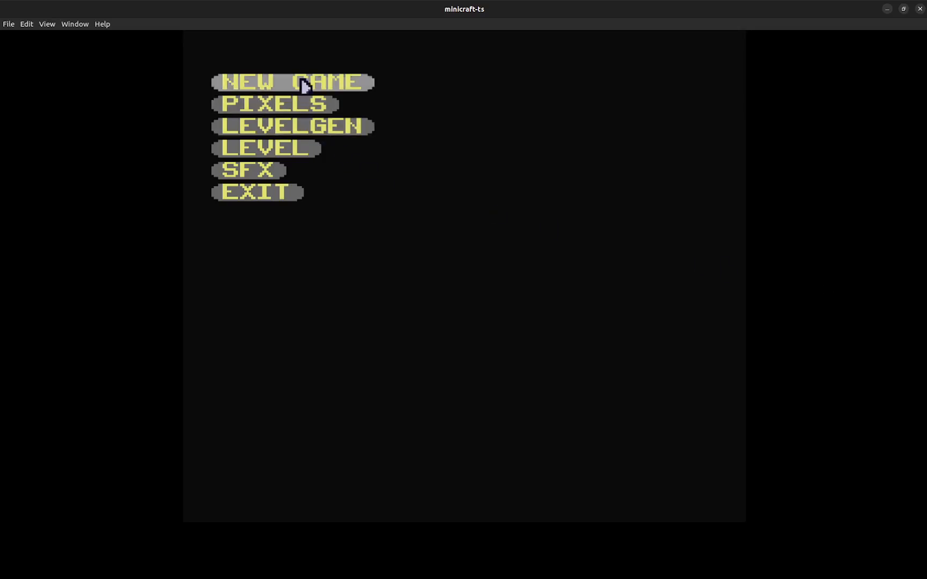
- Start a new game from the minicraft-ts main menu
{"action": "left_click", "coordinate": [292, 81]}
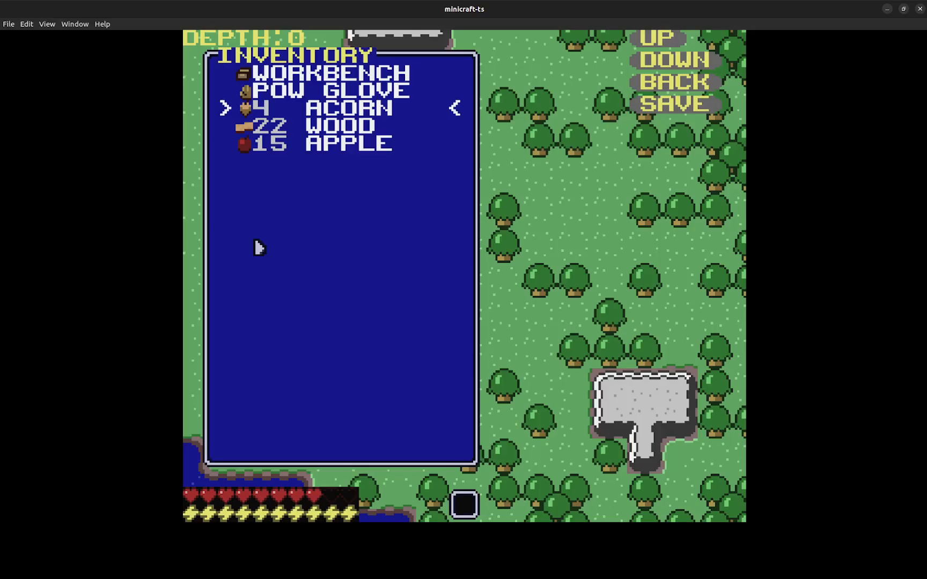
- Browse the inventory items (Workbench, Pow Glove, Acorn, Wood, Apple)
{"action": "key", "text": "Up"}
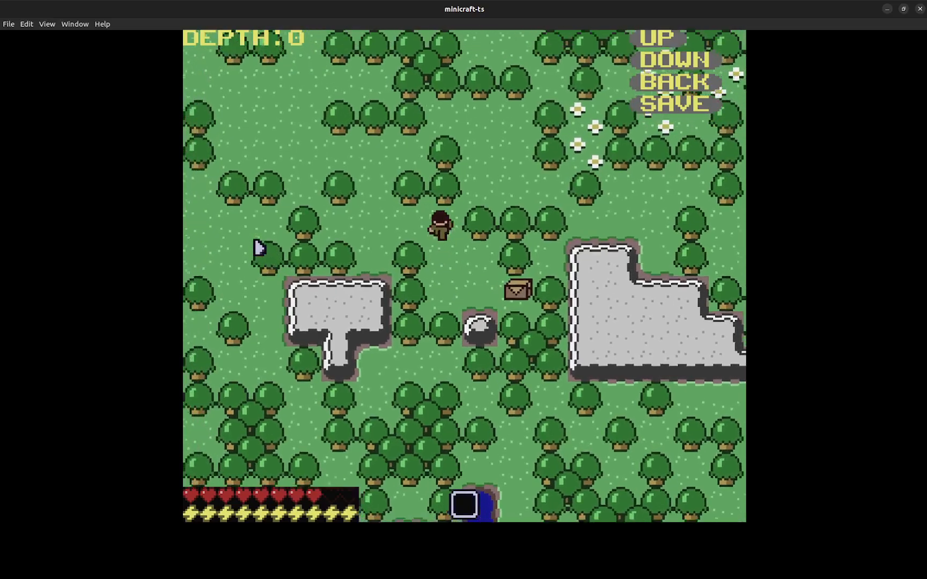
- Save the current game world from the in-game menu
{"action": "key", "text": "Down"}
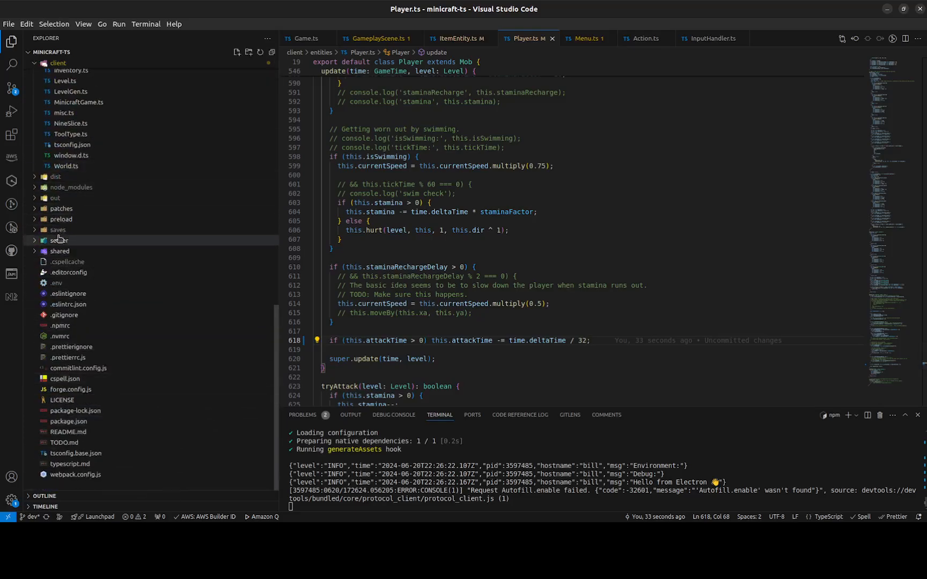
{"action": "left_click", "coordinate": [57, 230]}
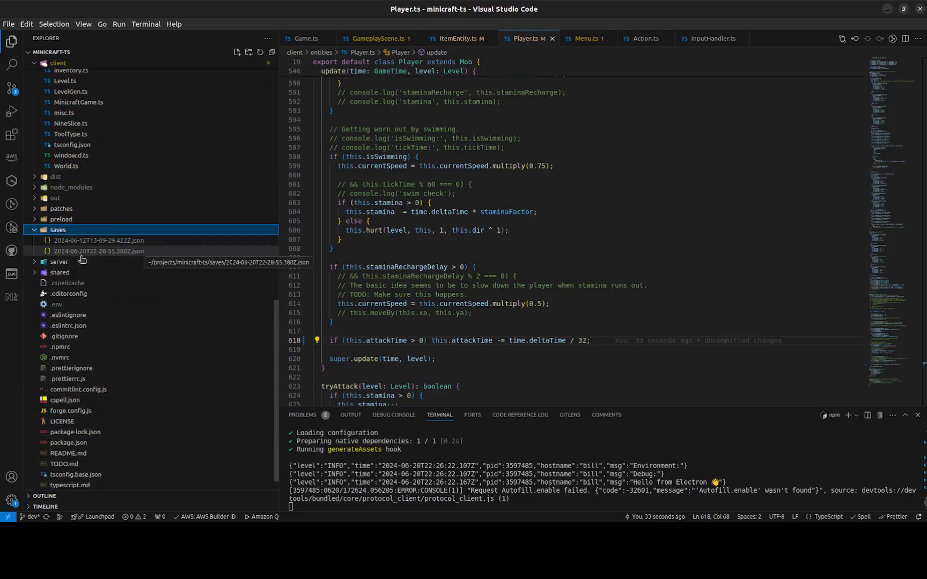
{"action": "double_click", "coordinate": [99, 251]}
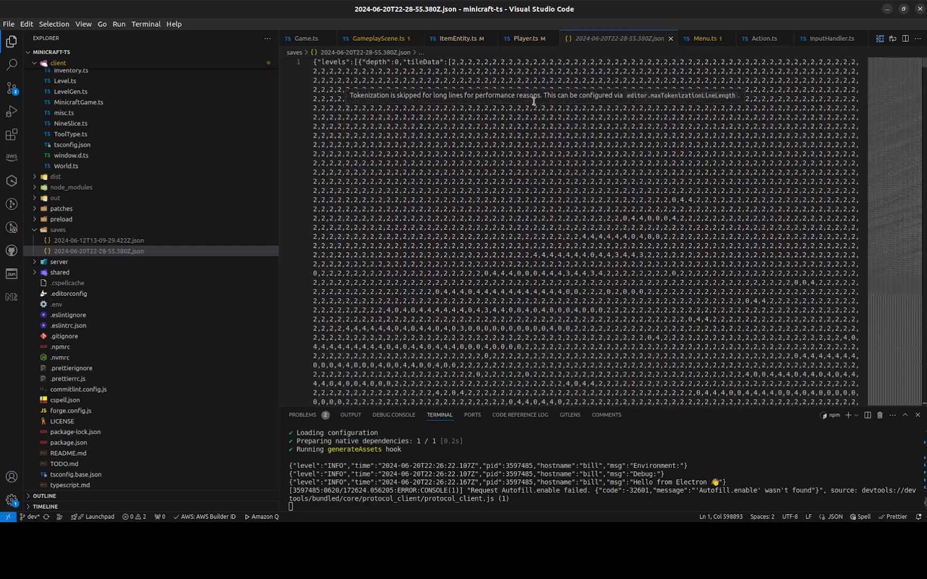
{"action": "mouse_move", "coordinate": [507, 81]}
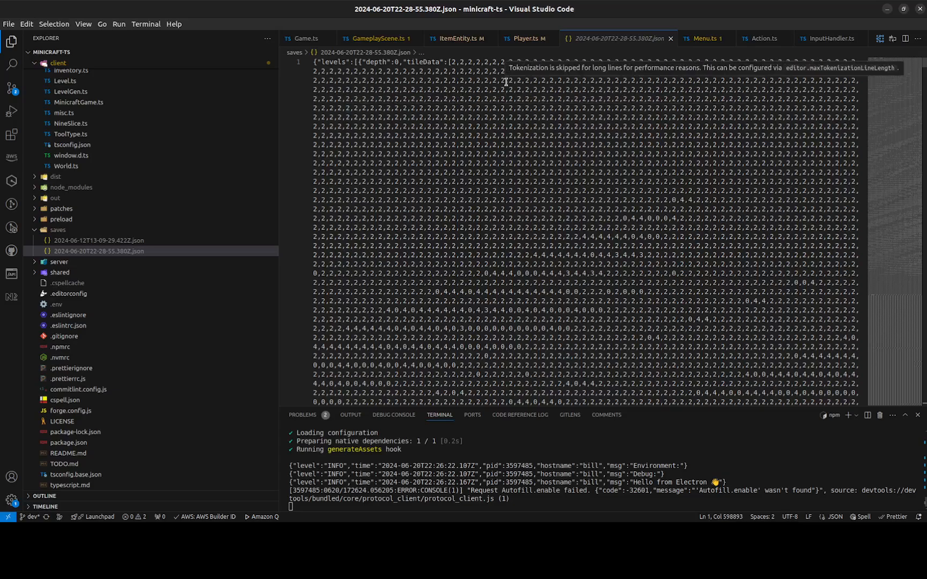
{"action": "left_click", "coordinate": [524, 39]}
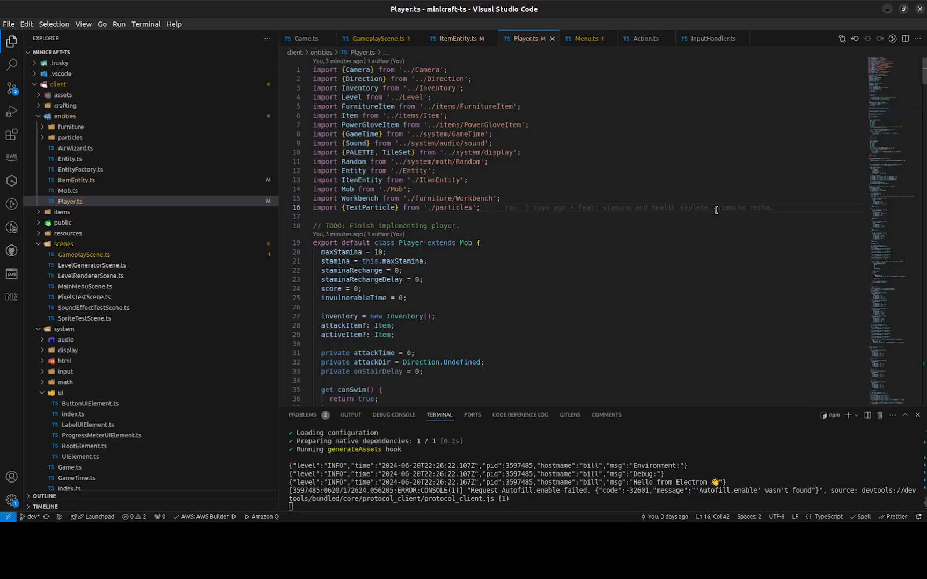
- Search the project for TODO: and preview the result in the image-js patch
{"action": "left_click", "coordinate": [8, 62]}
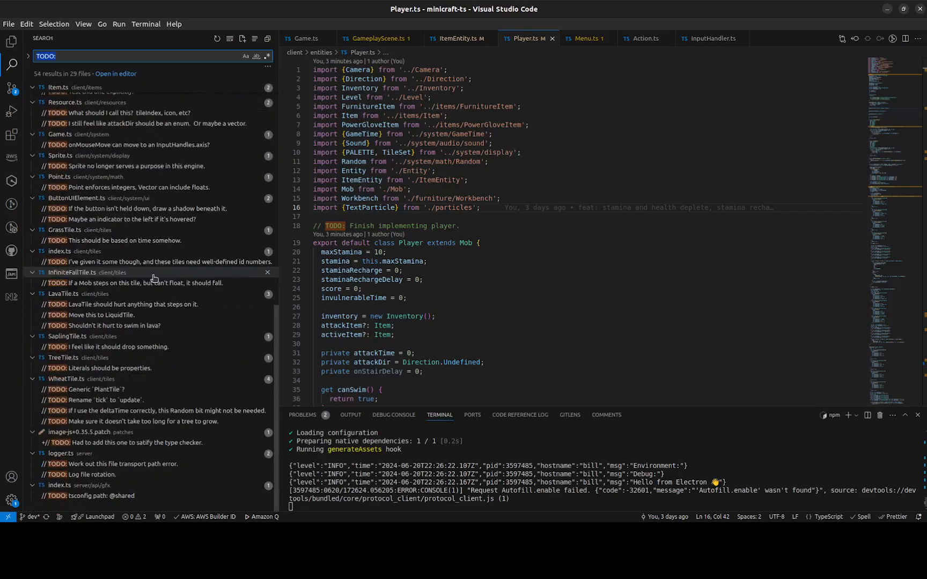
{"action": "mouse_move", "coordinate": [88, 457]}
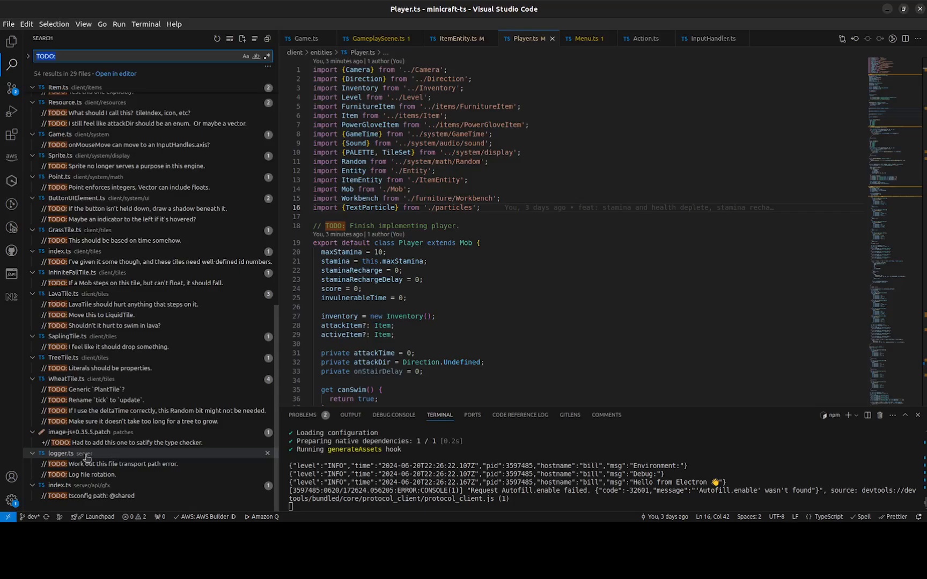
{"action": "left_click", "coordinate": [123, 443]}
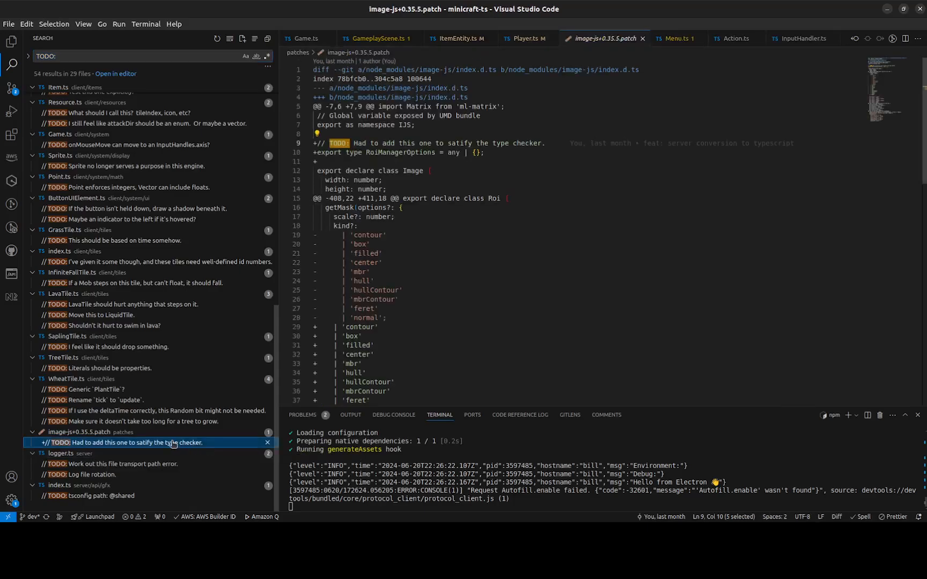
{"action": "mouse_move", "coordinate": [646, 39]}
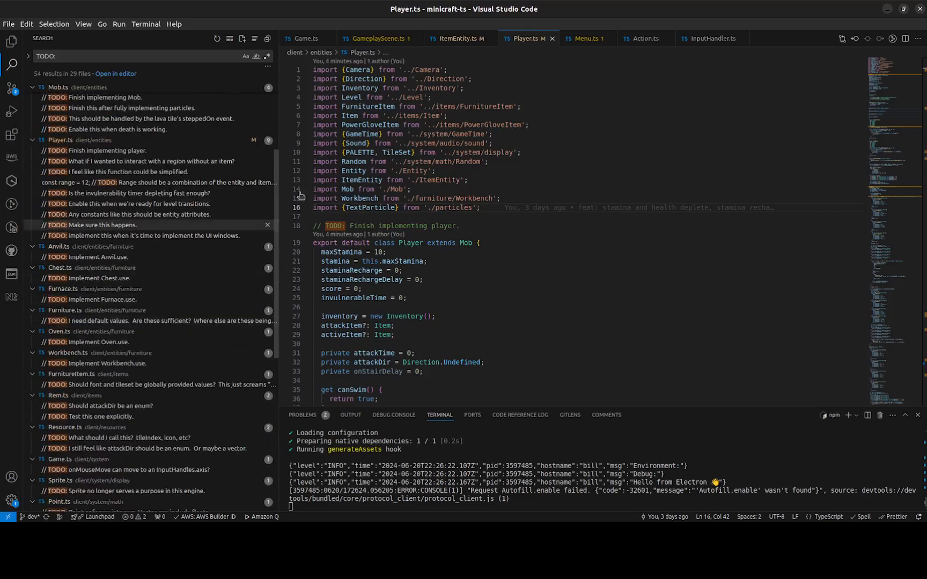
- Jump to the attack-range TODO in Player.ts and start a find in the editor
{"action": "left_click", "coordinate": [150, 182]}
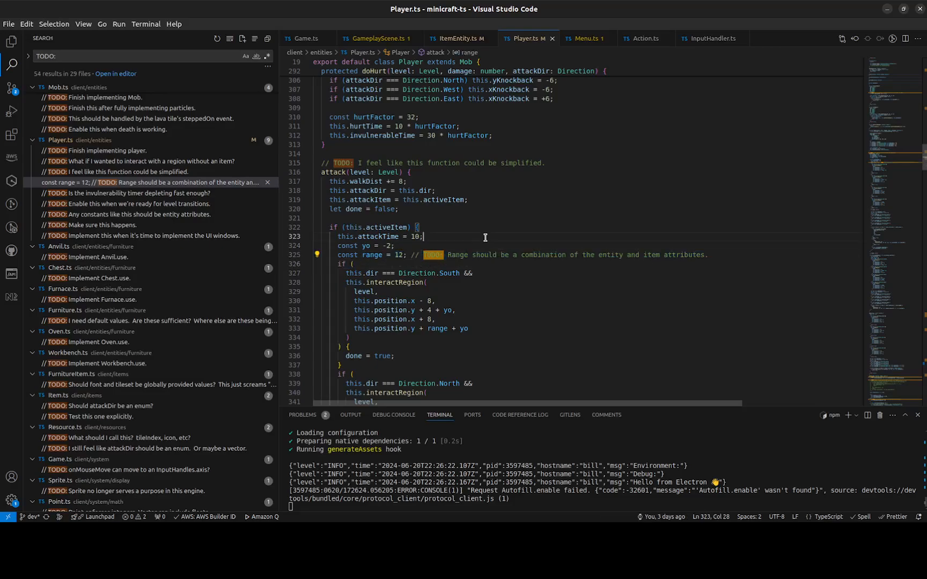
{"action": "scroll", "scroll_direction": "down", "scroll_amount": 3}
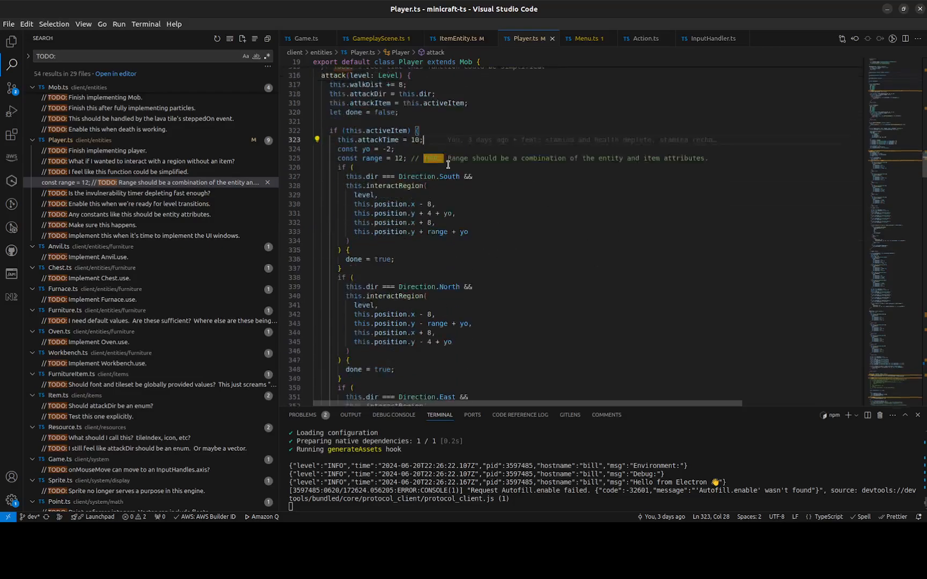
{"action": "key", "text": "Ctrl+f"}
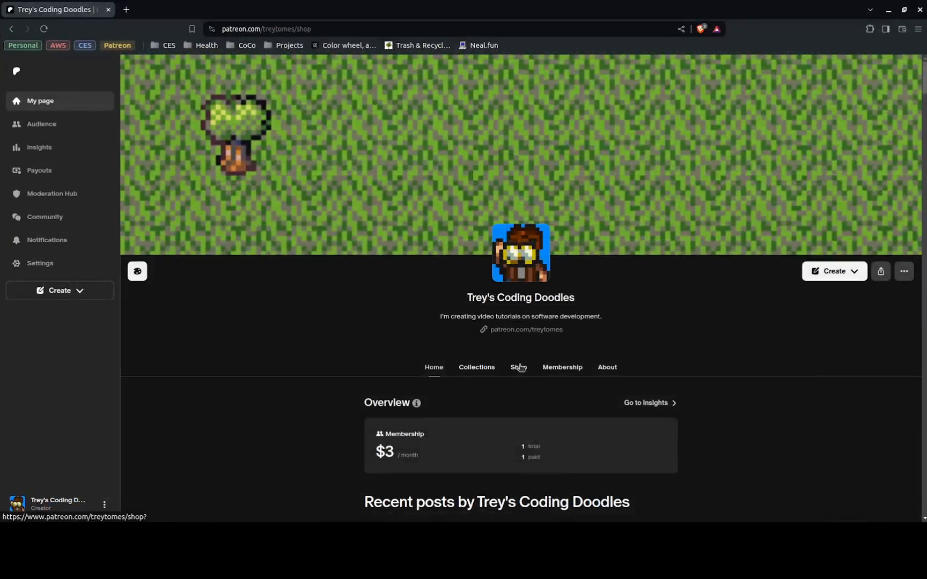
- Open the $3 MiniCraft-TS Pre-release Tech Demo from the creator's Patreon shop
{"action": "left_click", "coordinate": [520, 367]}
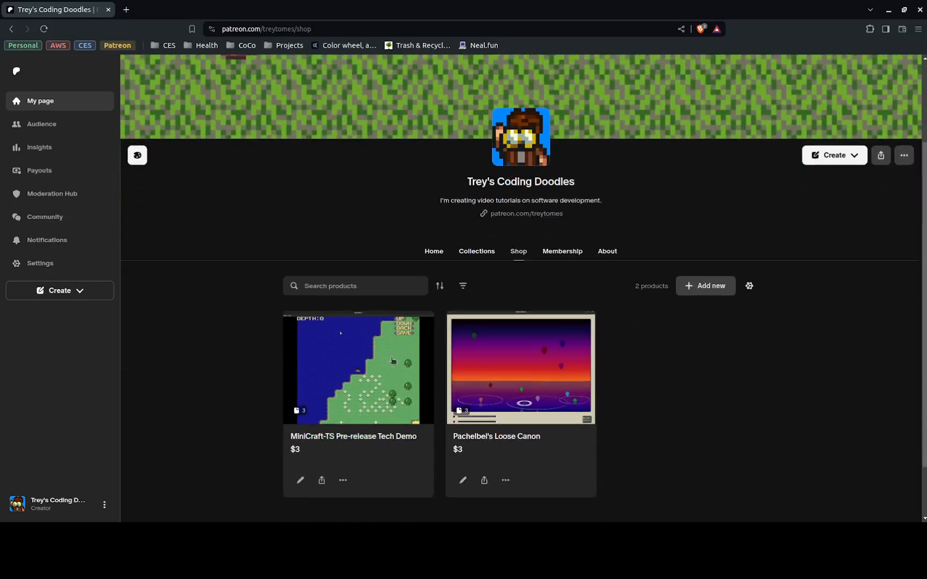
{"action": "mouse_move", "coordinate": [226, 313]}
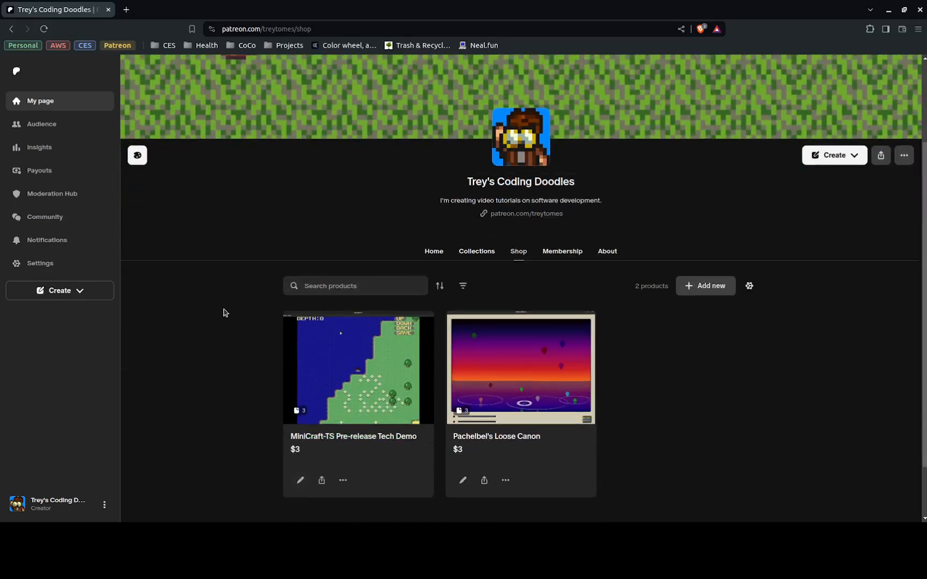
{"action": "mouse_move", "coordinate": [272, 287]}
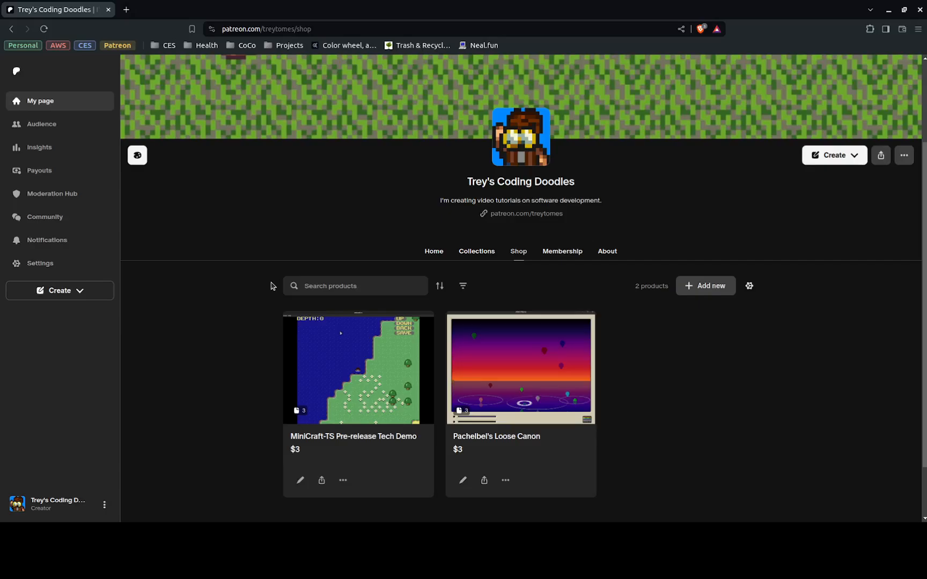
{"action": "mouse_move", "coordinate": [333, 355]}
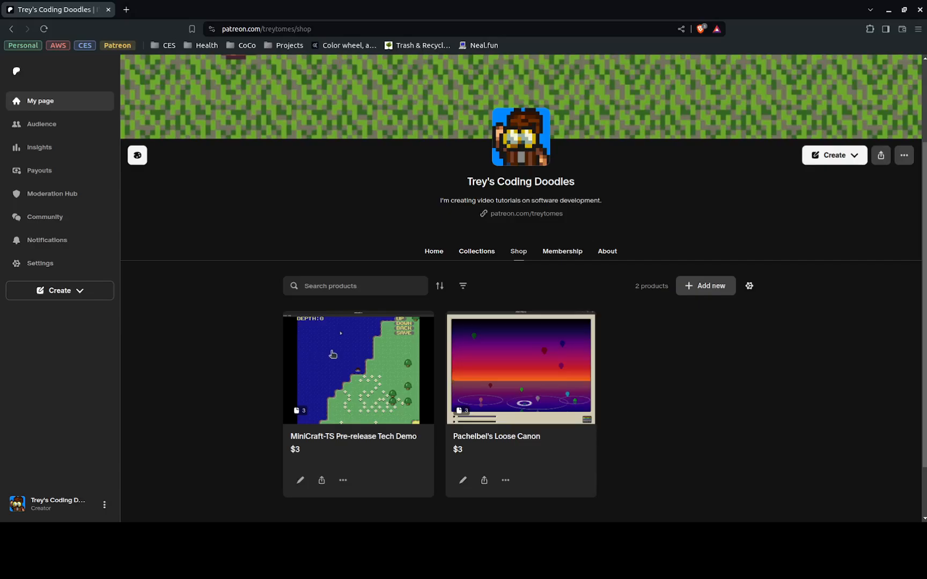
{"action": "left_click", "coordinate": [333, 355]}
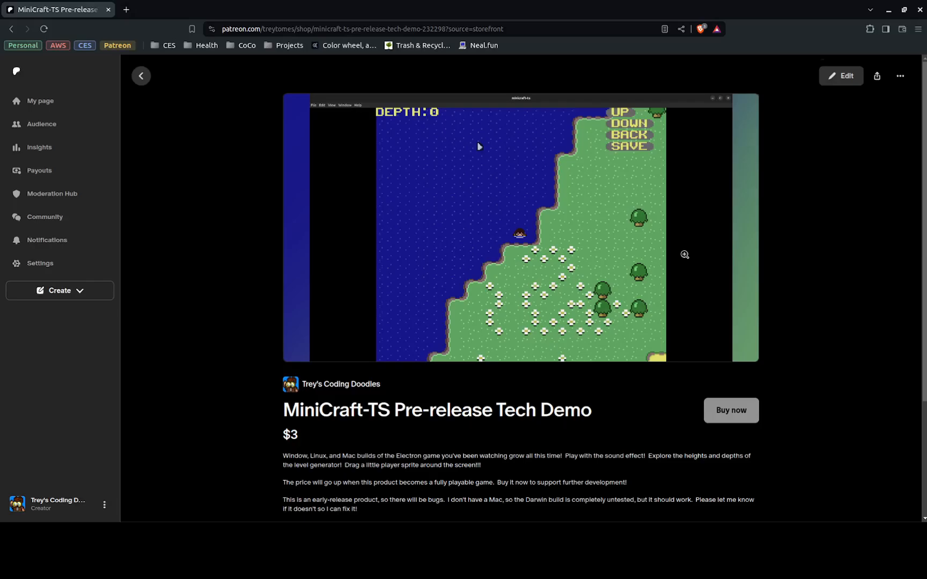
{"action": "scroll", "scroll_direction": "down", "scroll_amount": 3}
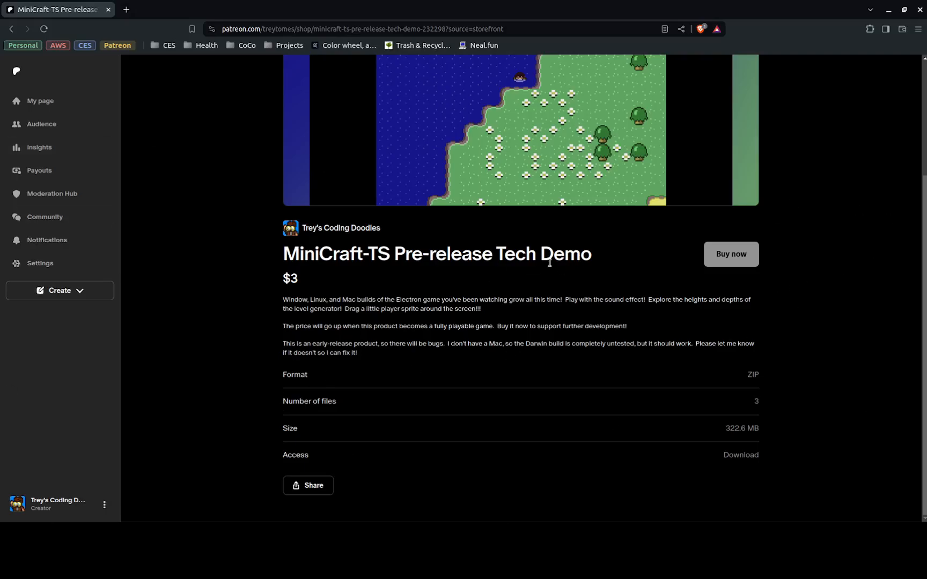
{"action": "mouse_move", "coordinate": [341, 4]}
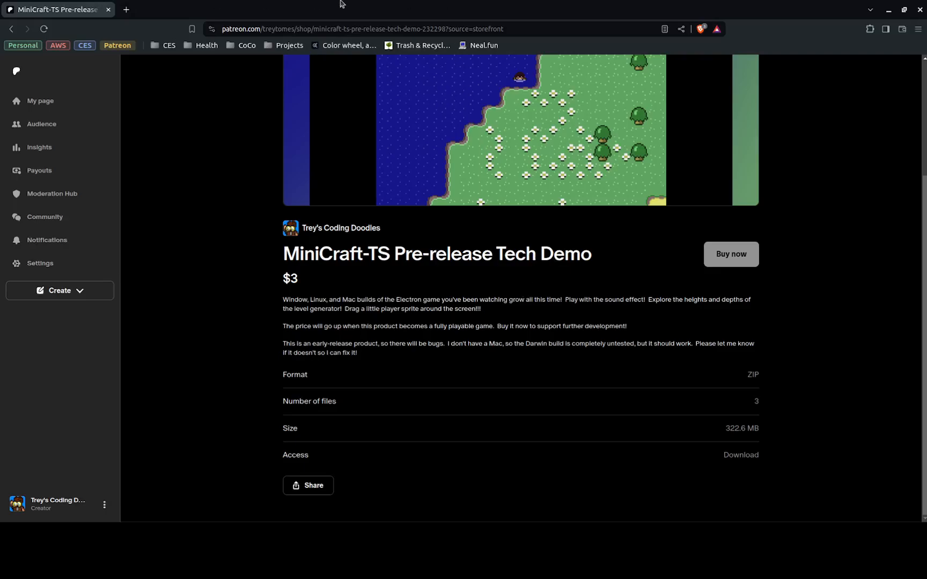
{"action": "mouse_move", "coordinate": [434, 4]}
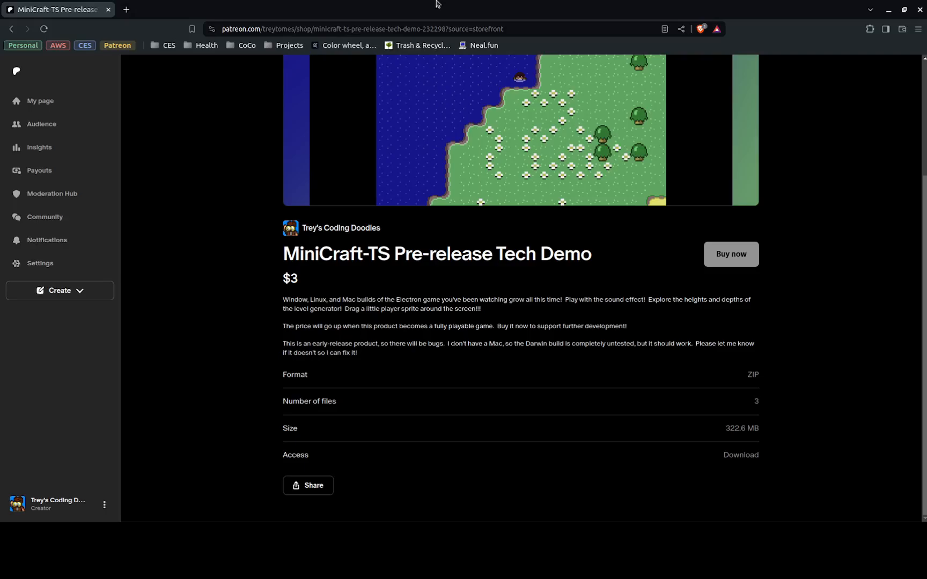
{"action": "mouse_move", "coordinate": [470, 5]}
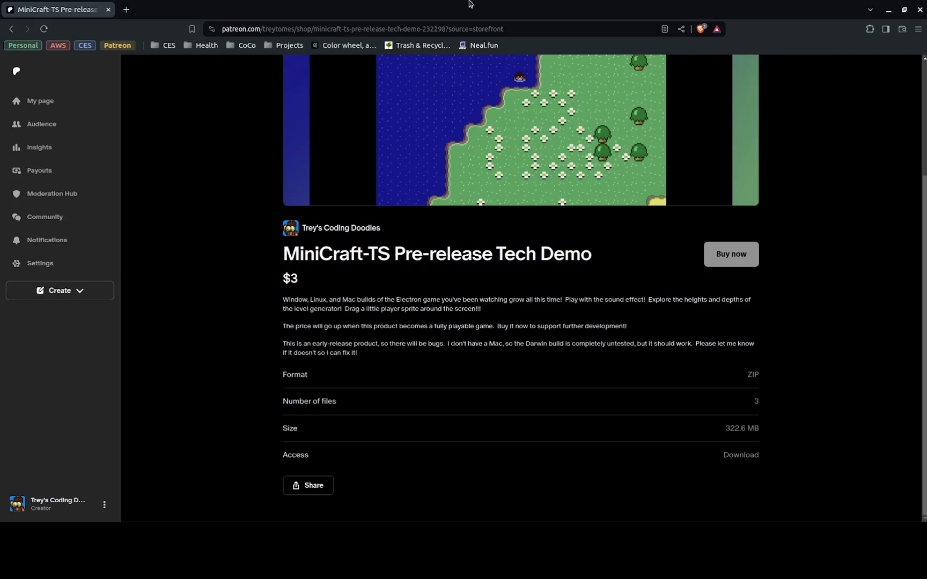
{"action": "mouse_move", "coordinate": [571, 5]}
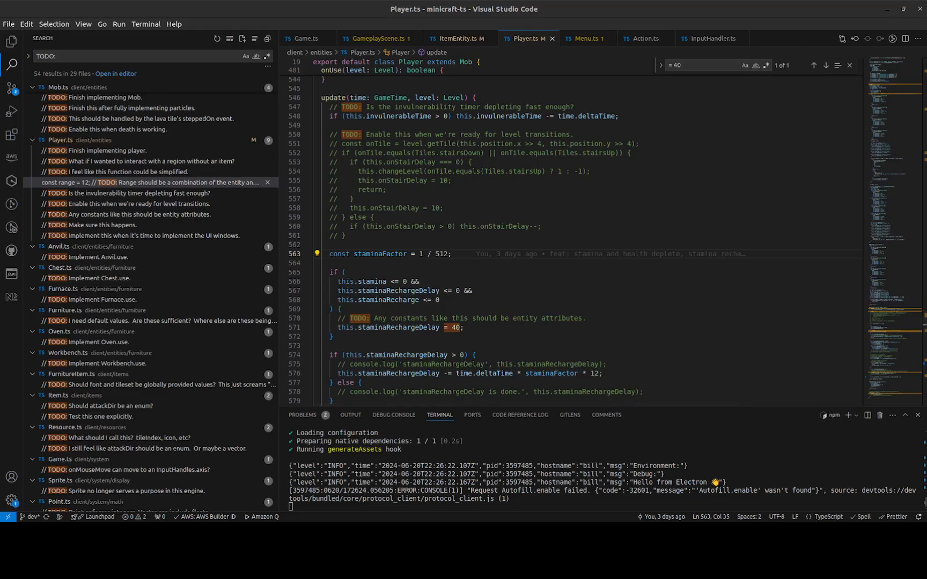
- Return to VS Code at Player.ts's update method with its invulnerability and stamina TODOs
{"action": "left_click", "coordinate": [675, 353]}
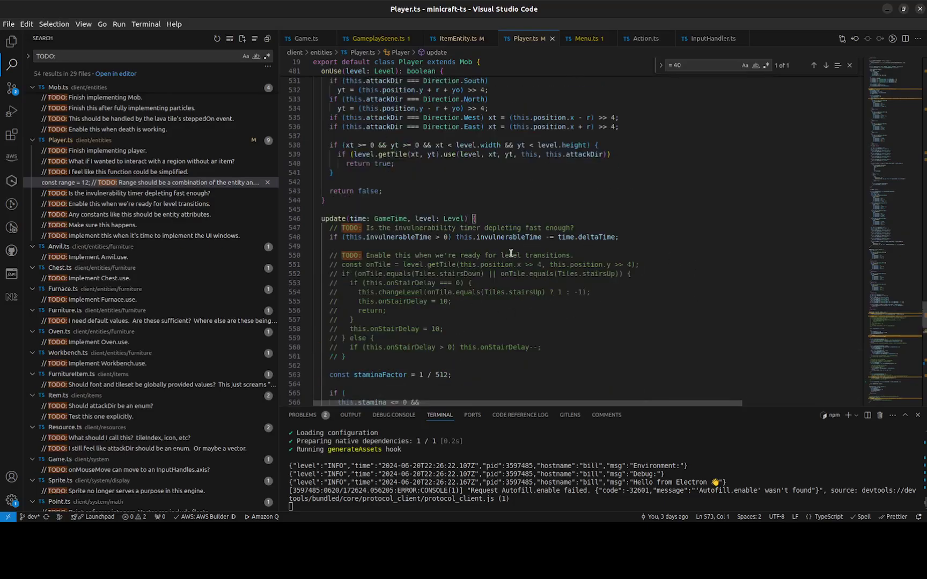
{"action": "mouse_move", "coordinate": [274, 100]}
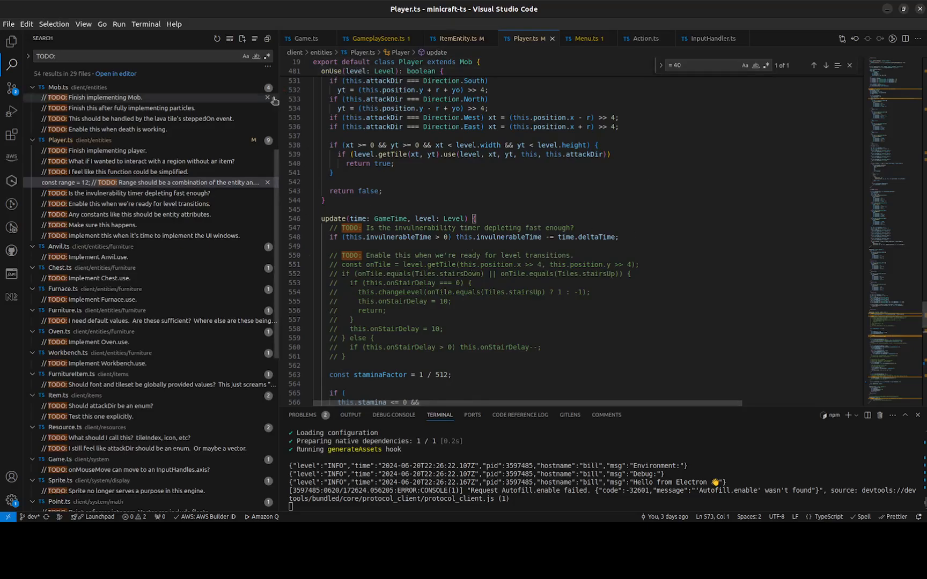